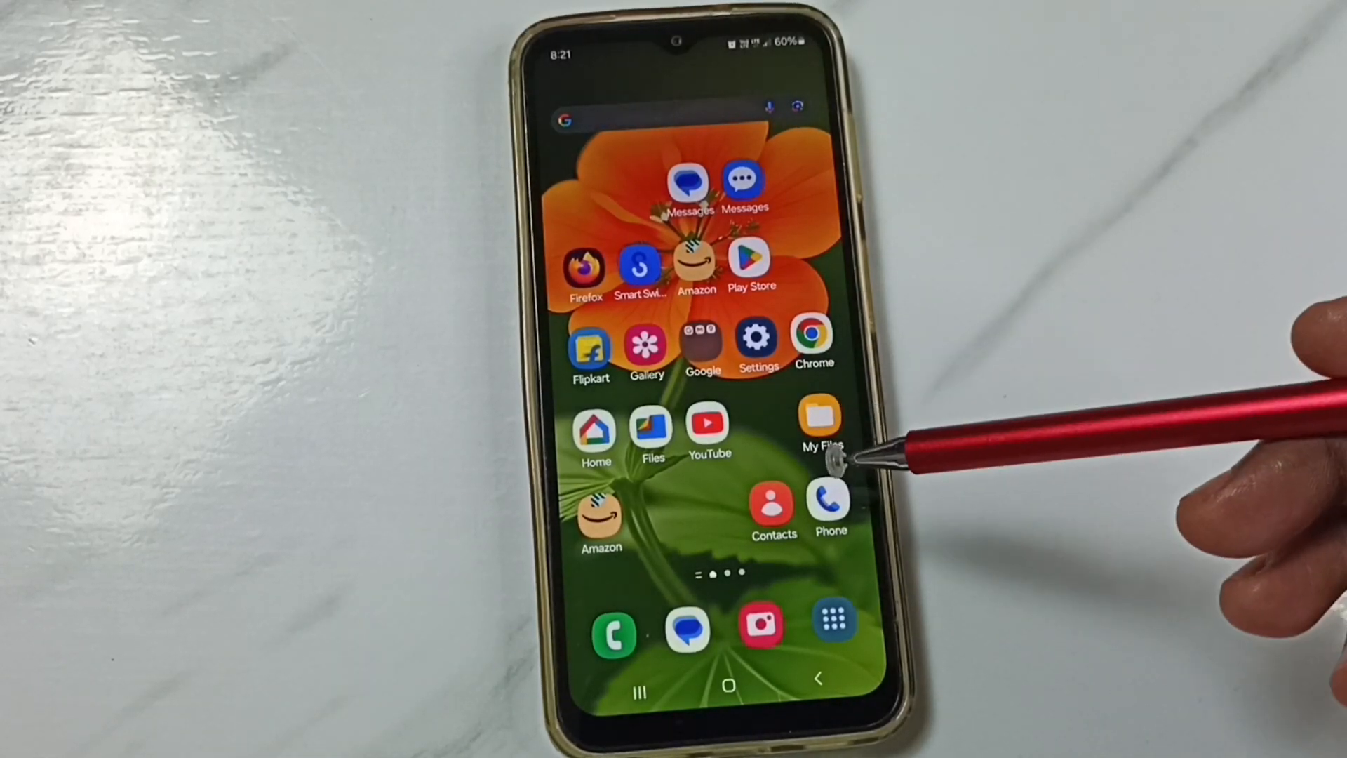
mouse_move(846, 172)
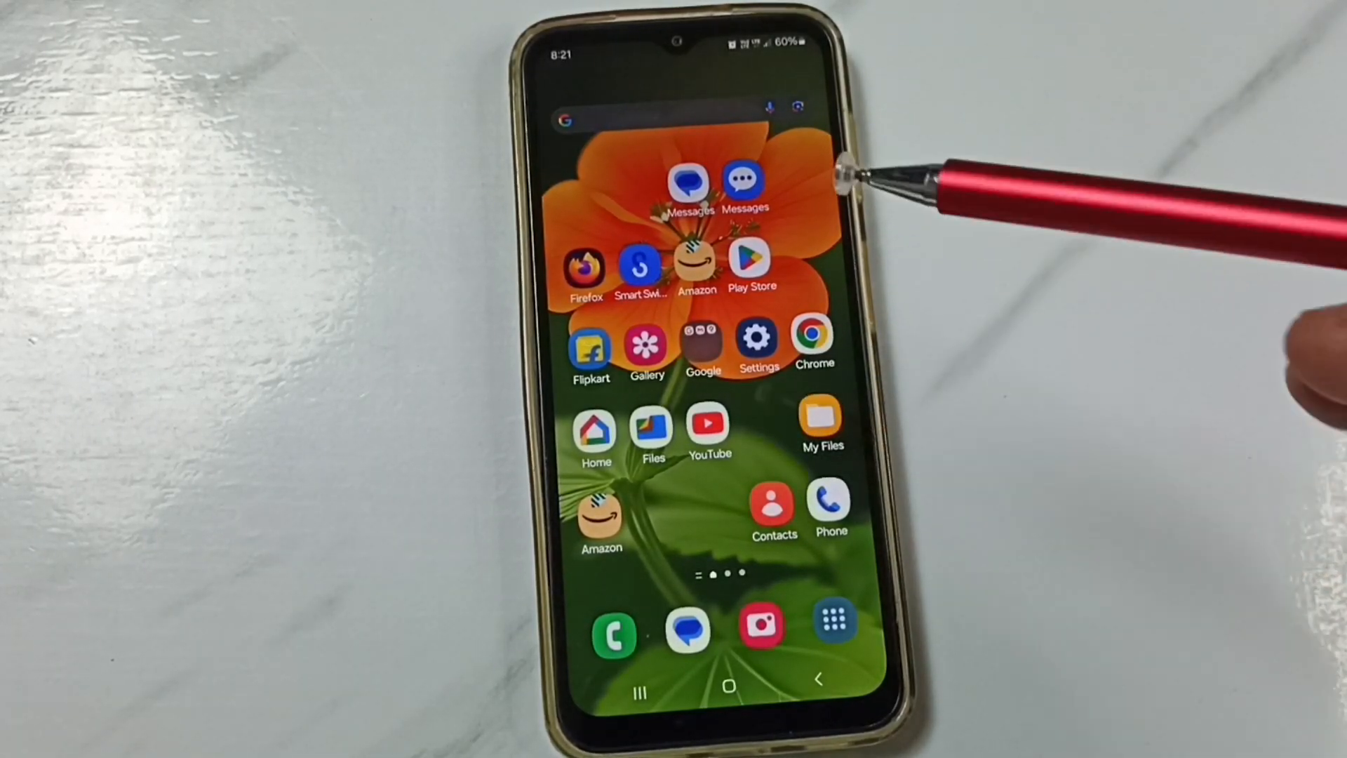
mouse_move(910, 421)
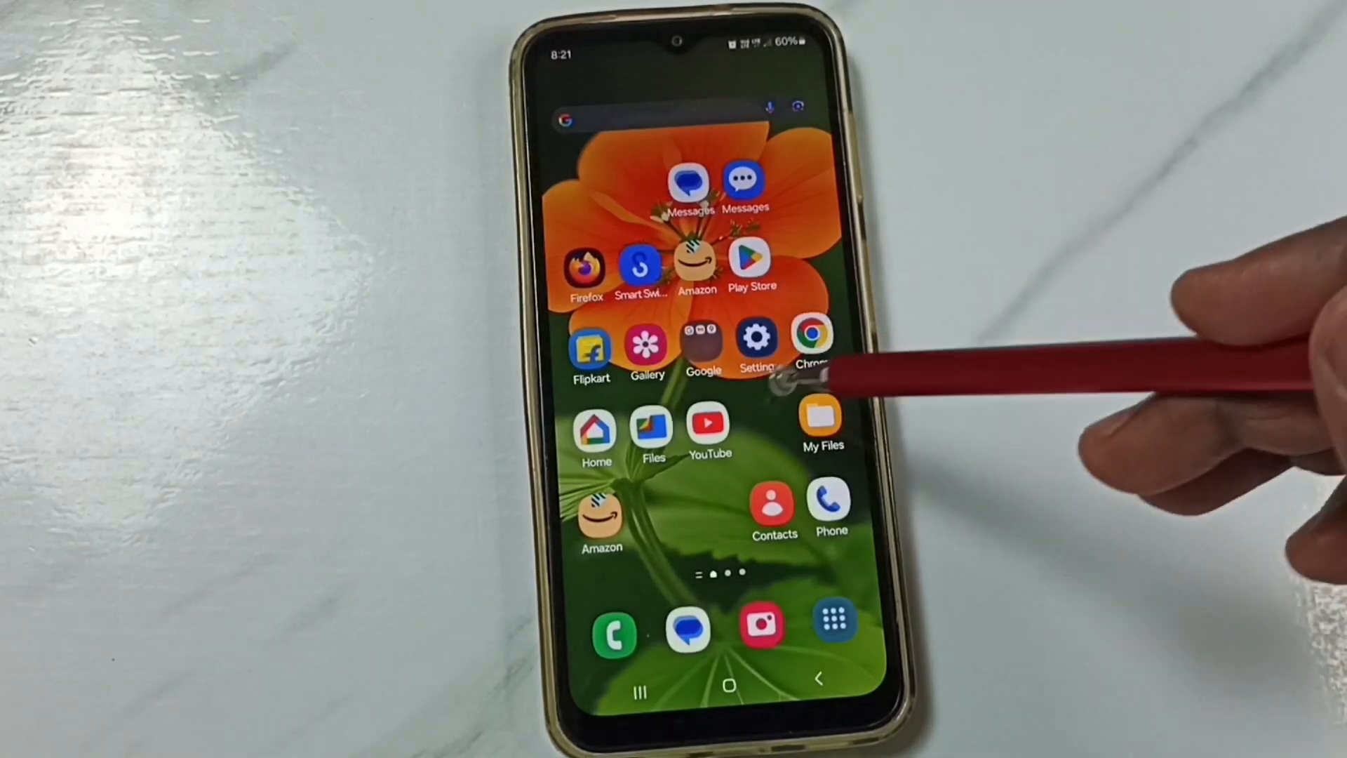
Step: Go to Settings > General management > Reset and scroll to the reset options list
click(756, 344)
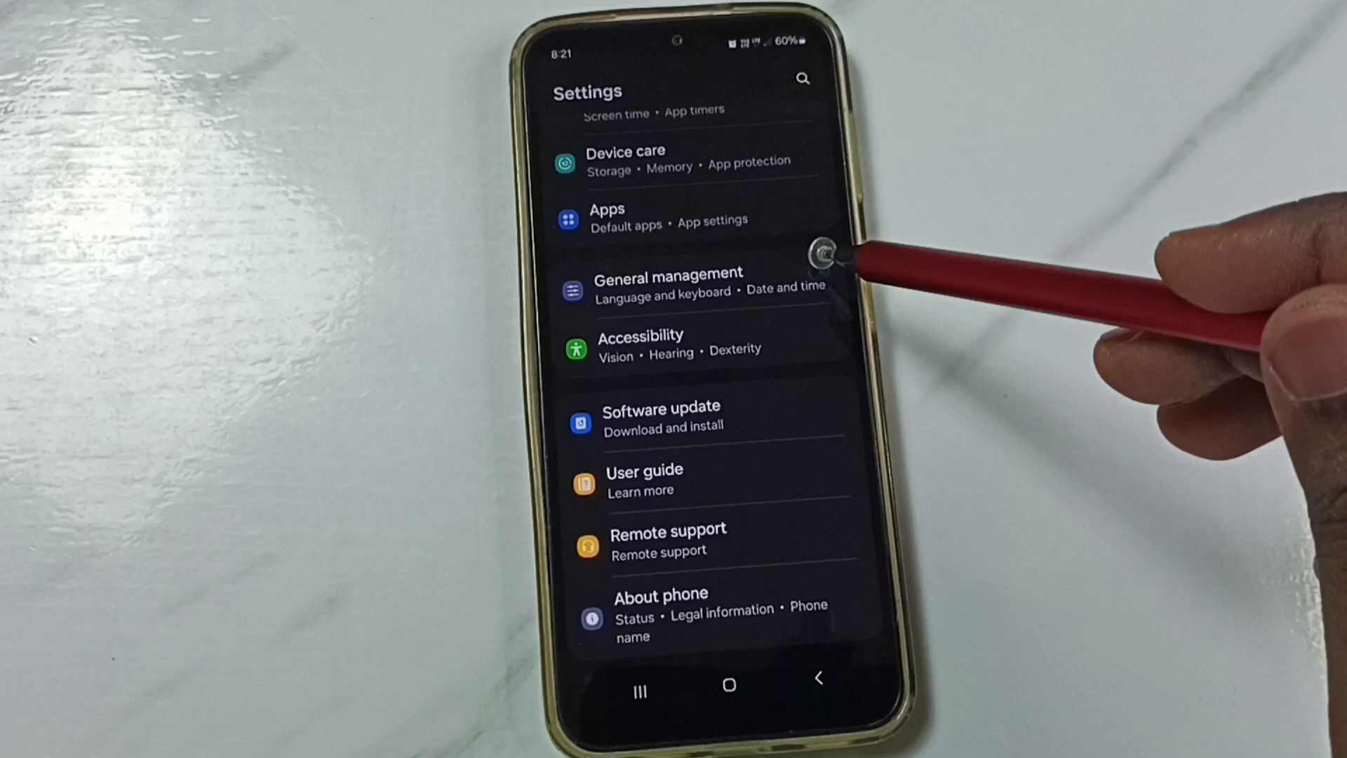
click(667, 284)
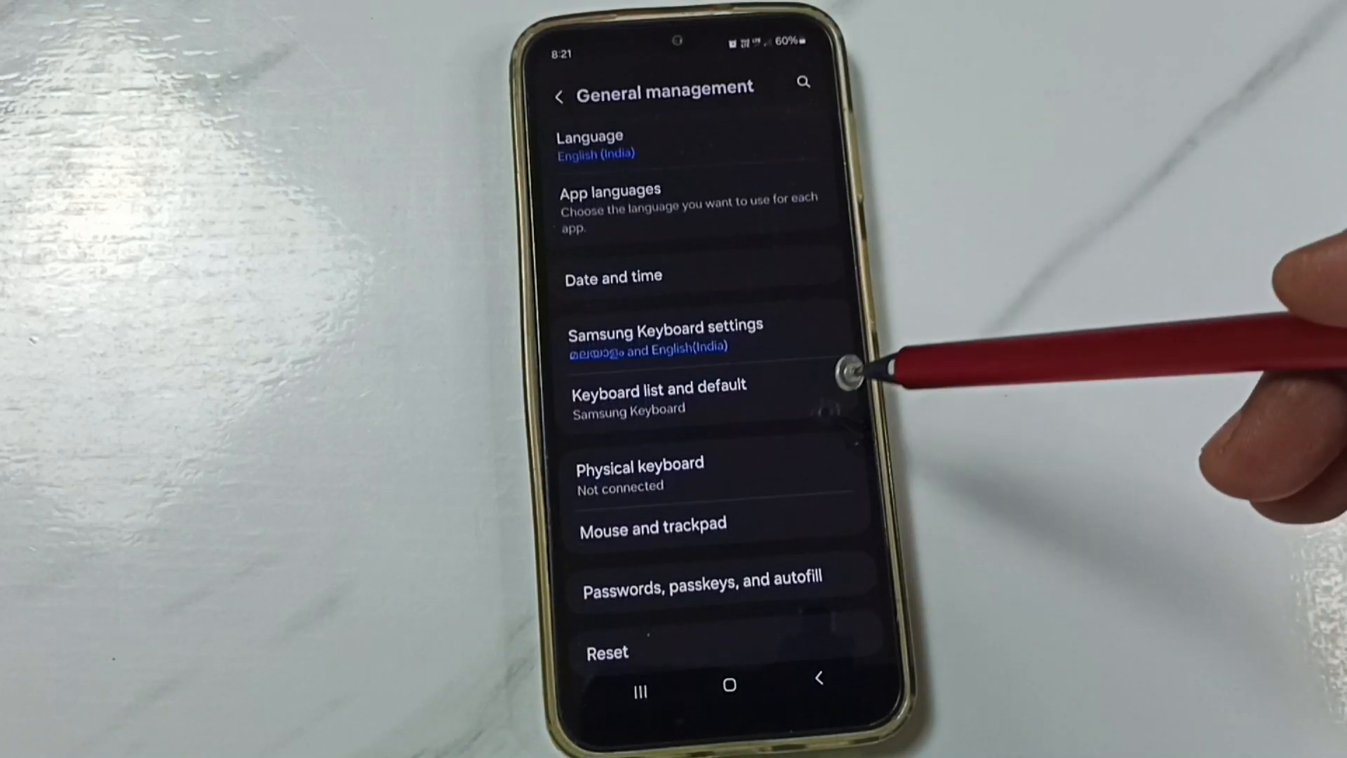
scroll(down, 3)
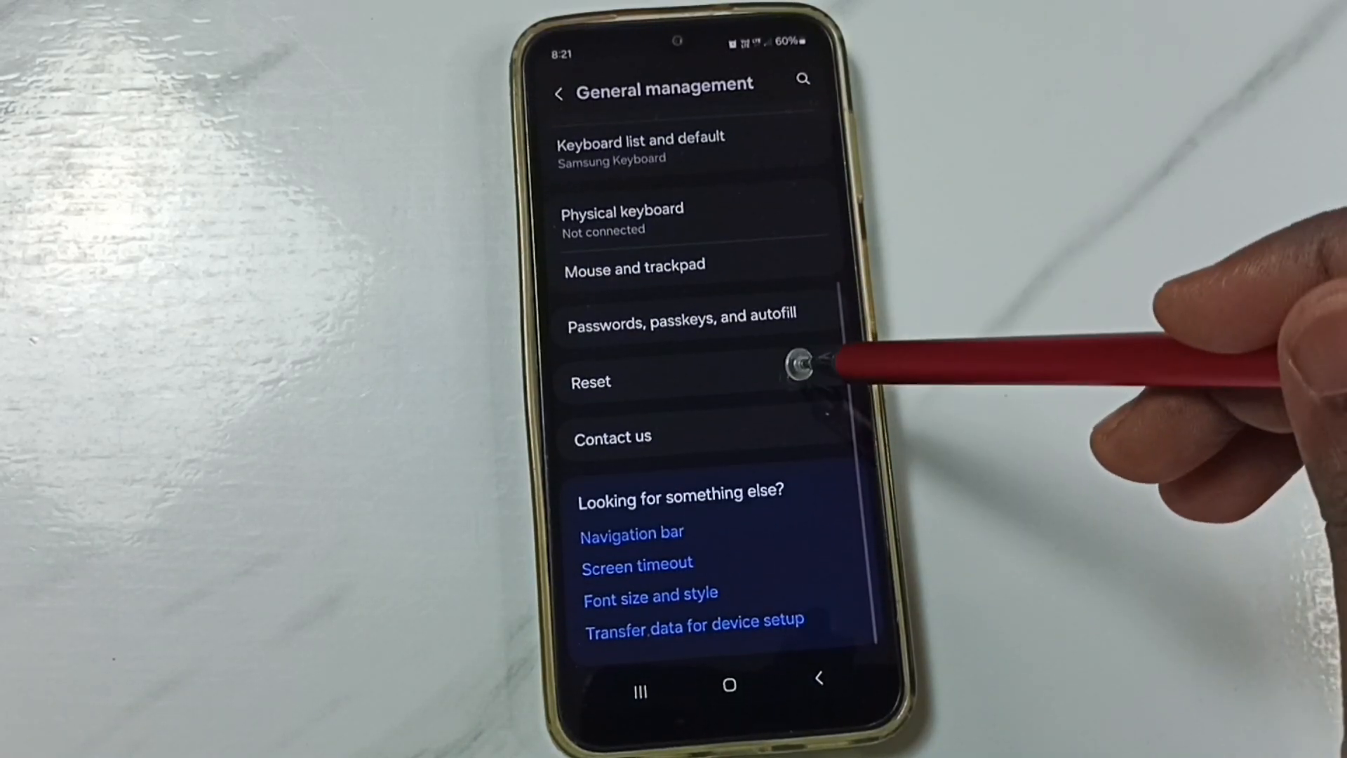
click(589, 382)
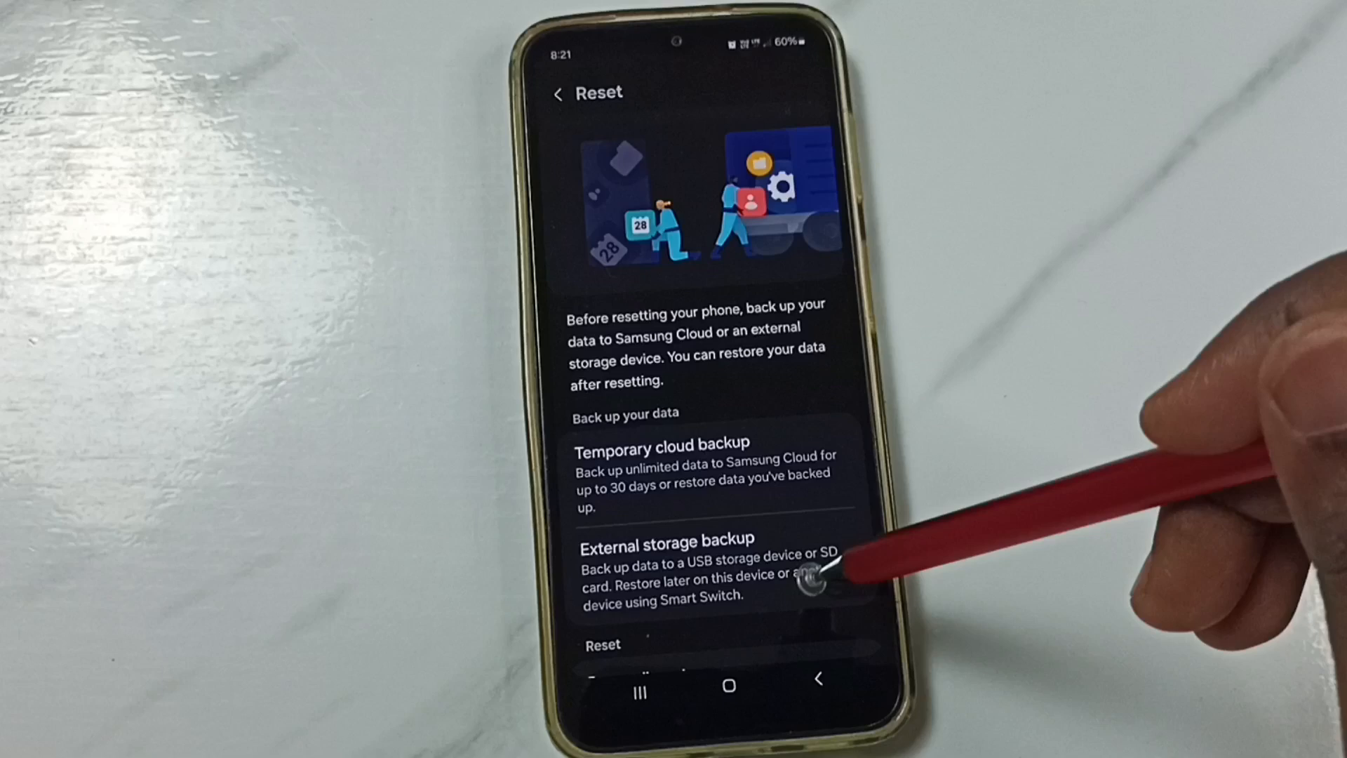
scroll(down, 3)
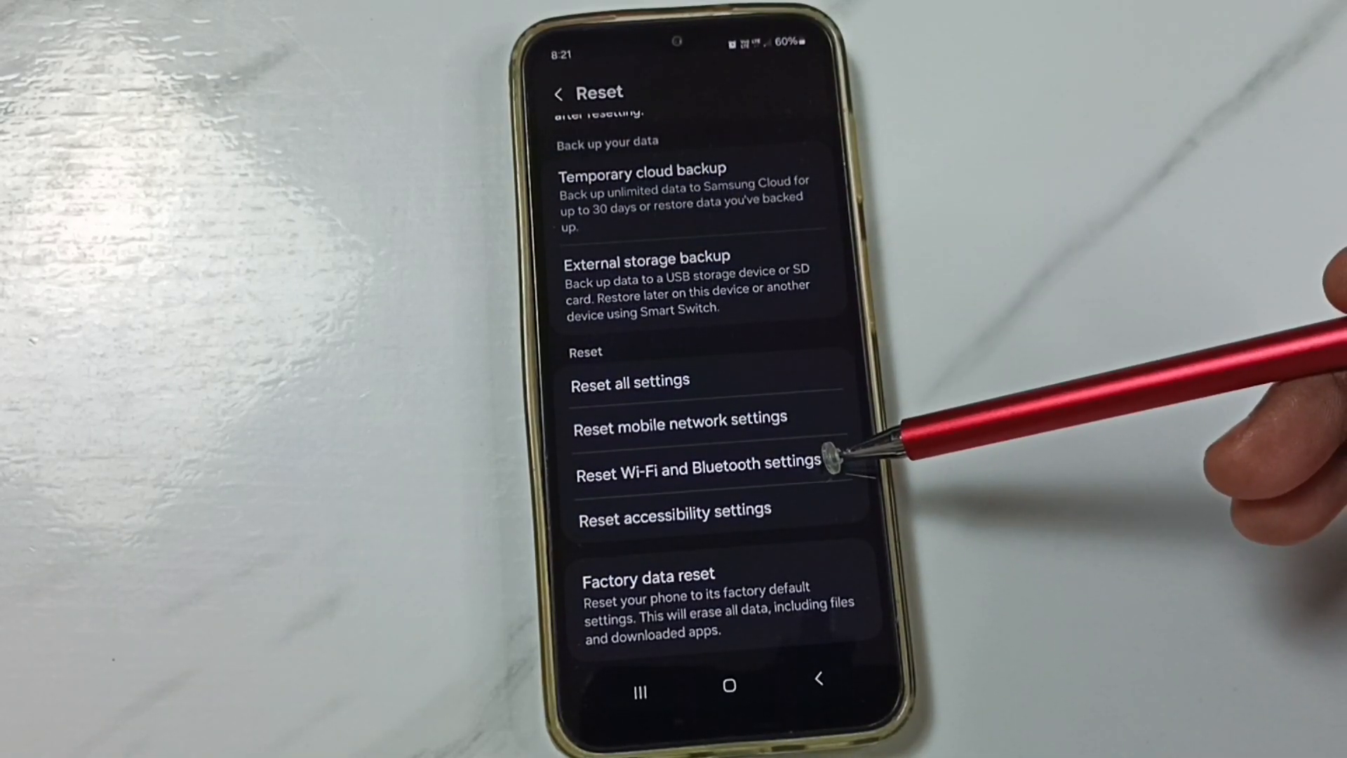
Step: Choose Reset Wi-Fi and Bluetooth settings and press Reset settings to reach the confirmation page
click(696, 462)
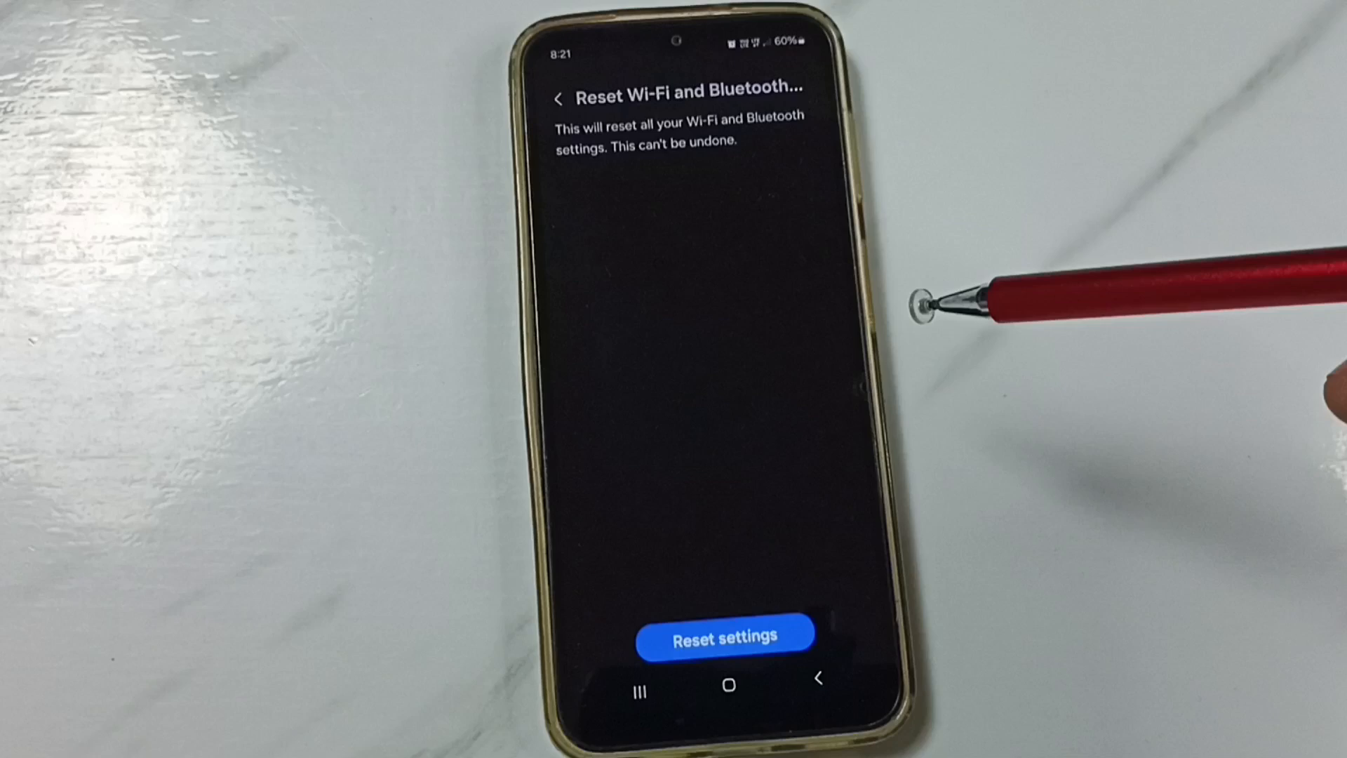
click(724, 634)
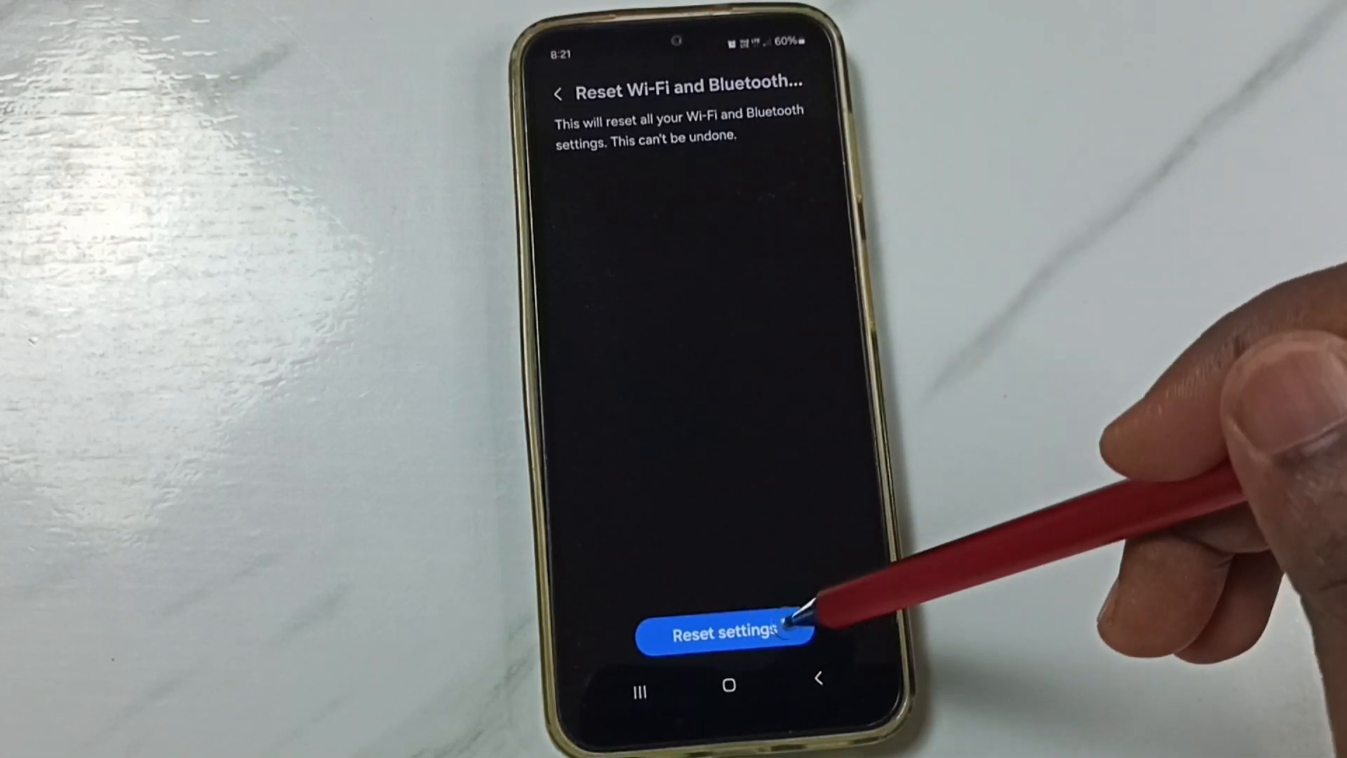
click(724, 633)
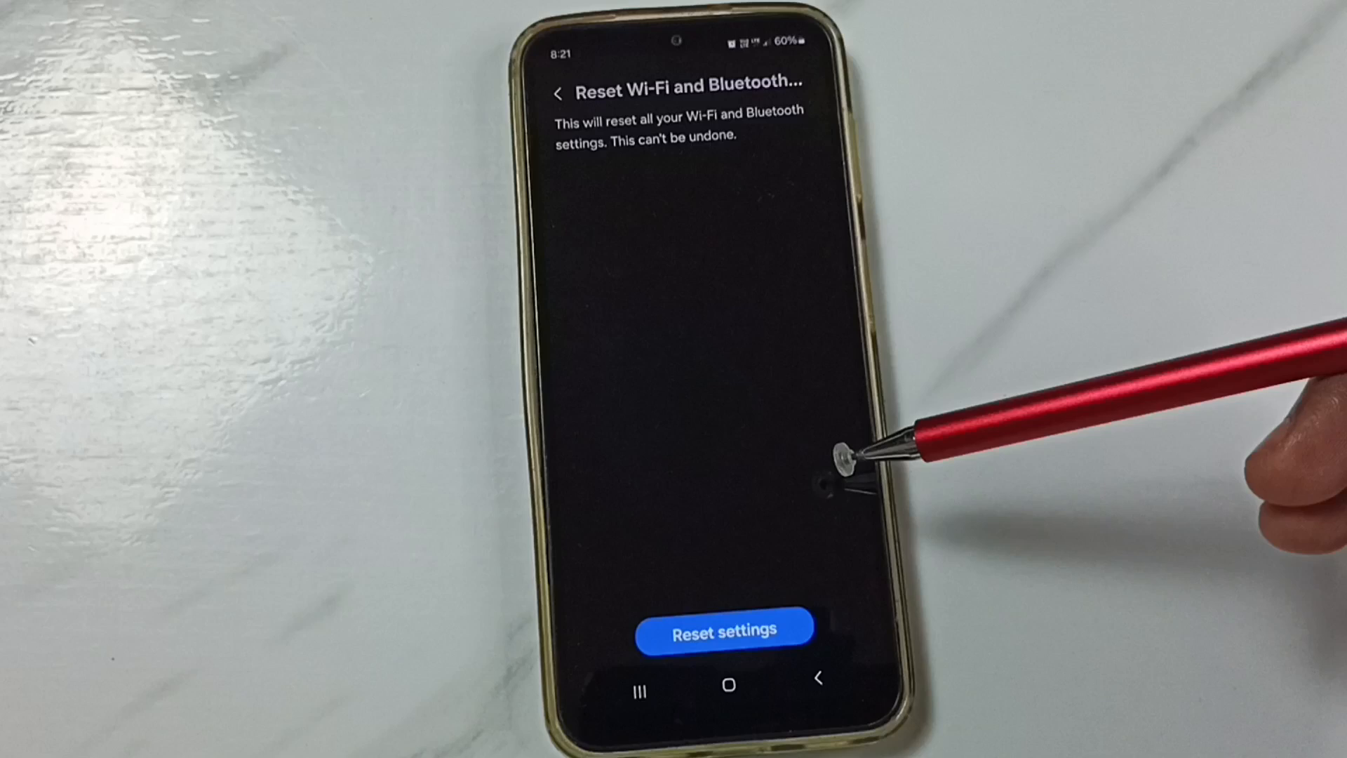
mouse_move(902, 322)
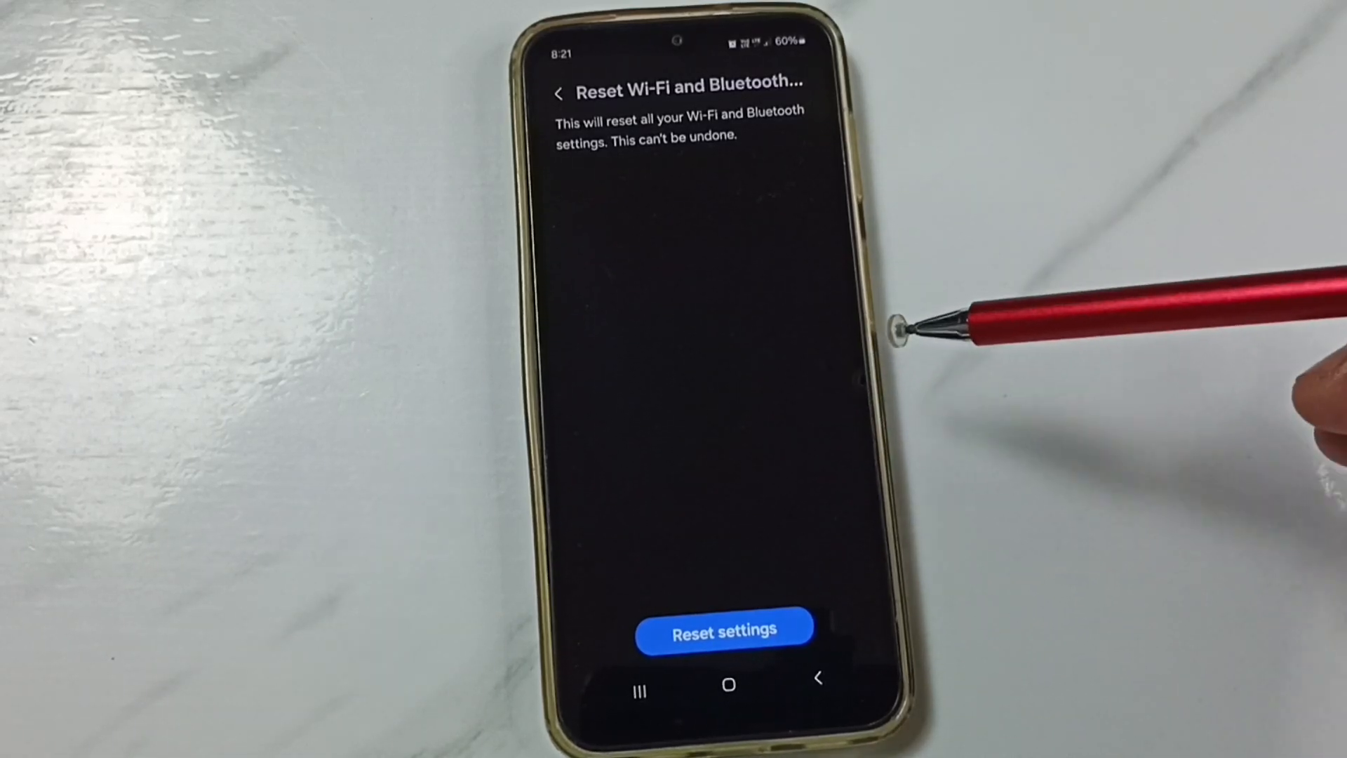
mouse_move(927, 327)
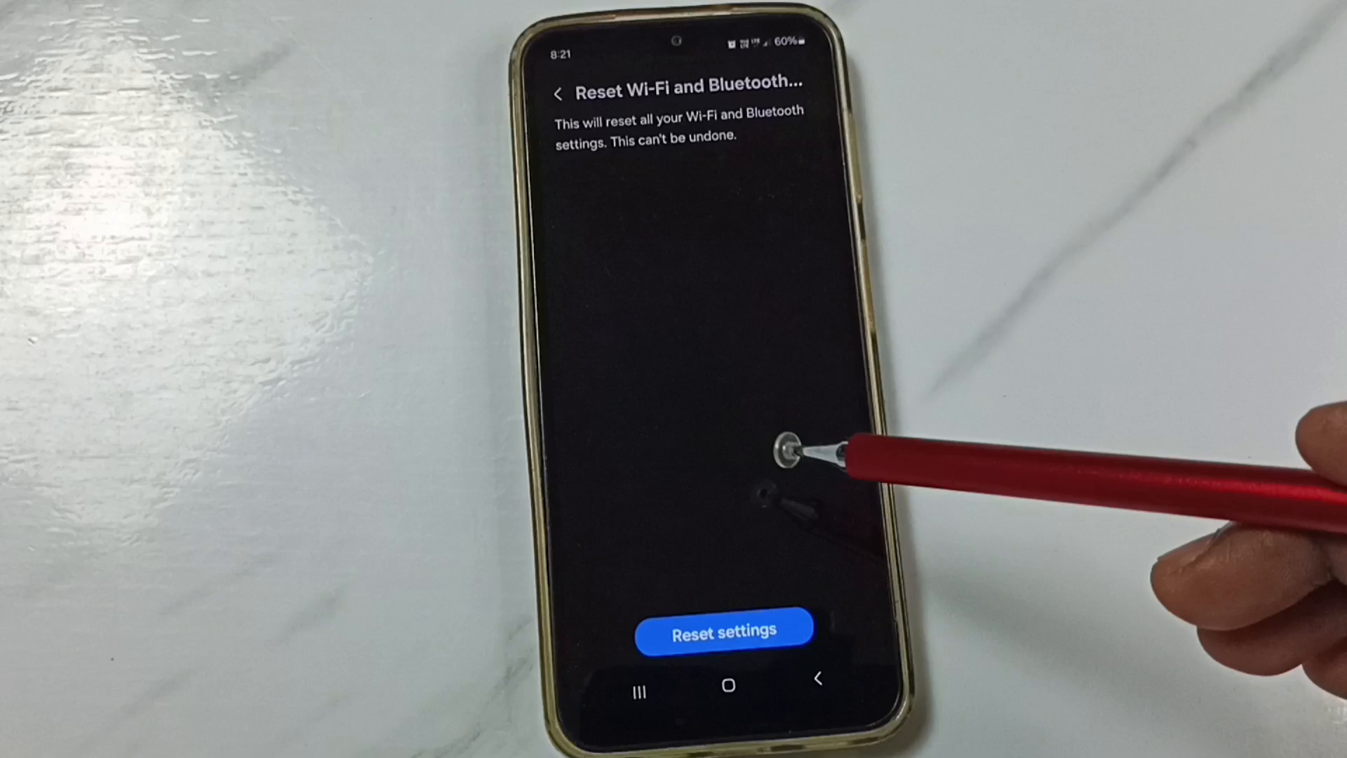
mouse_move(927, 326)
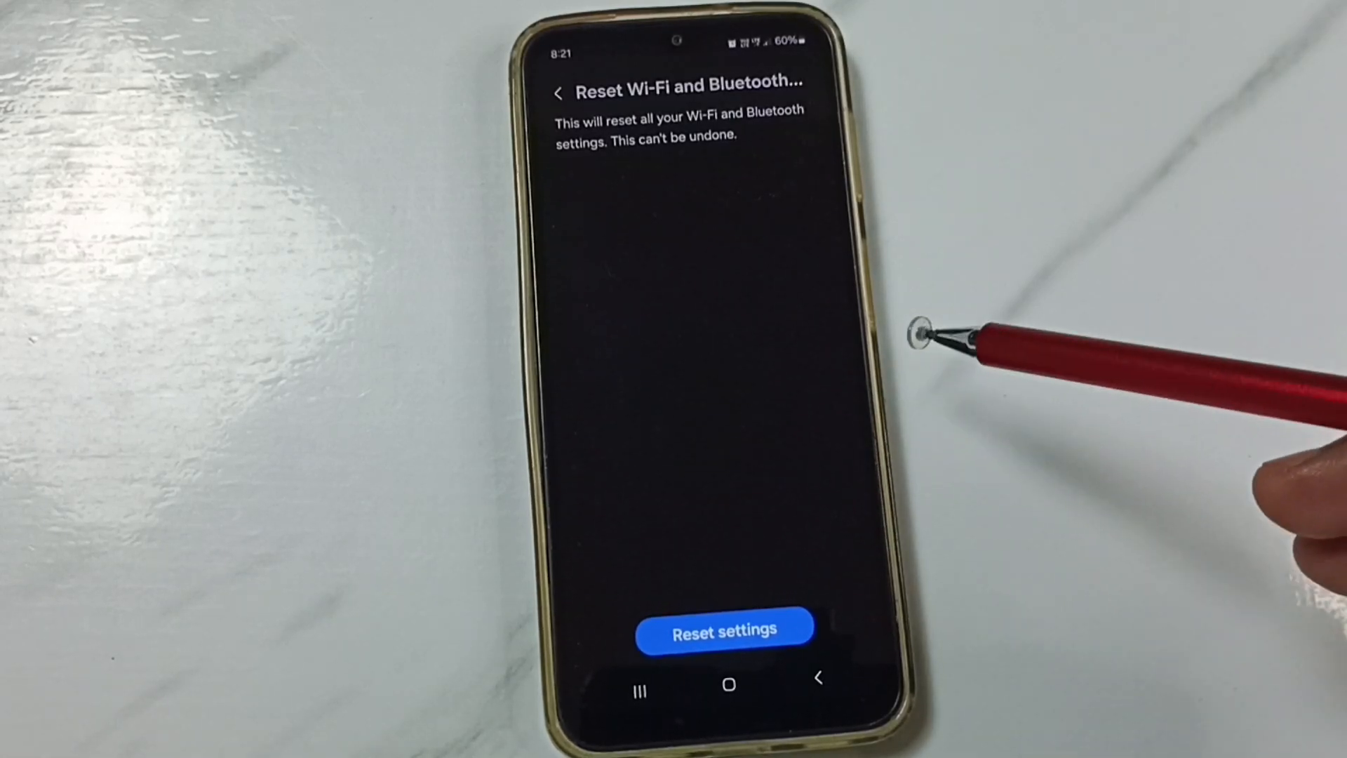
mouse_move(837, 164)
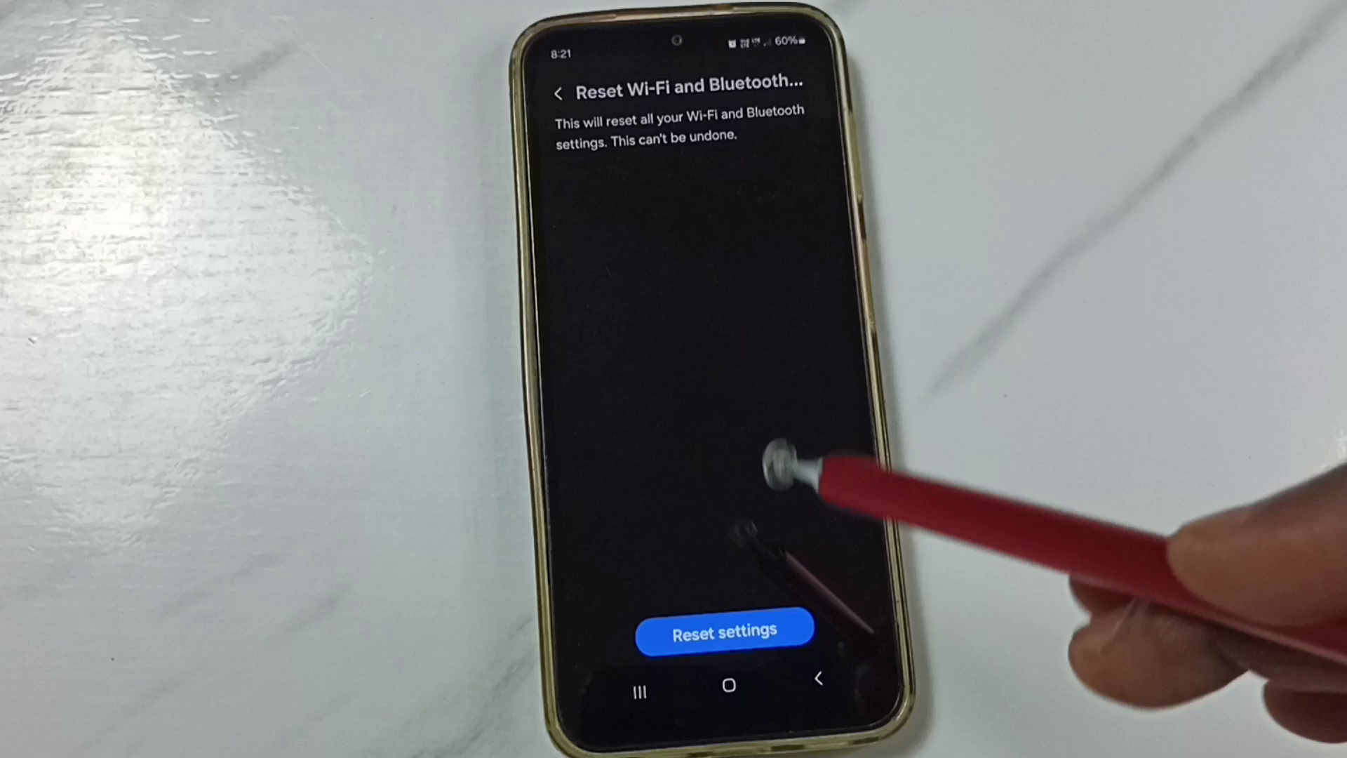
Step: Confirm the Wi-Fi and Bluetooth reset, then go to the Connections page
click(559, 93)
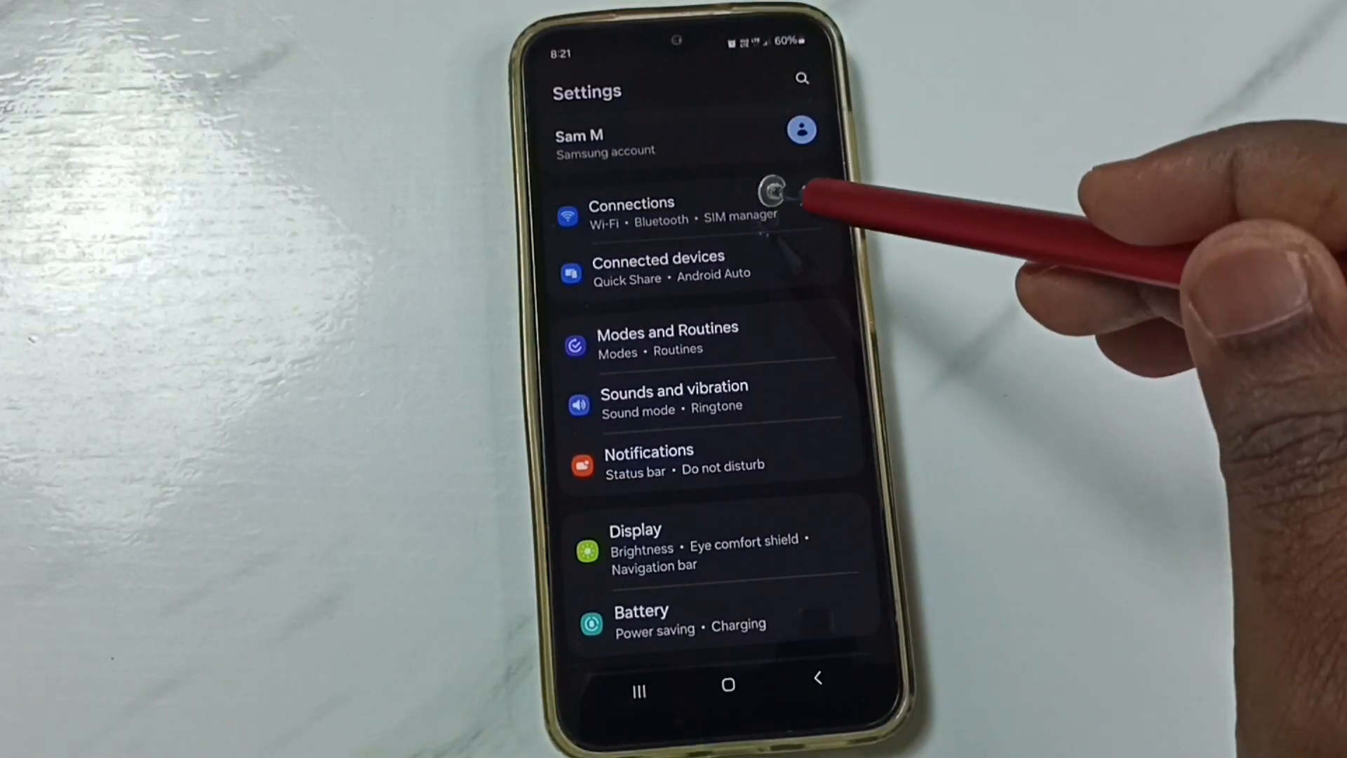
click(631, 211)
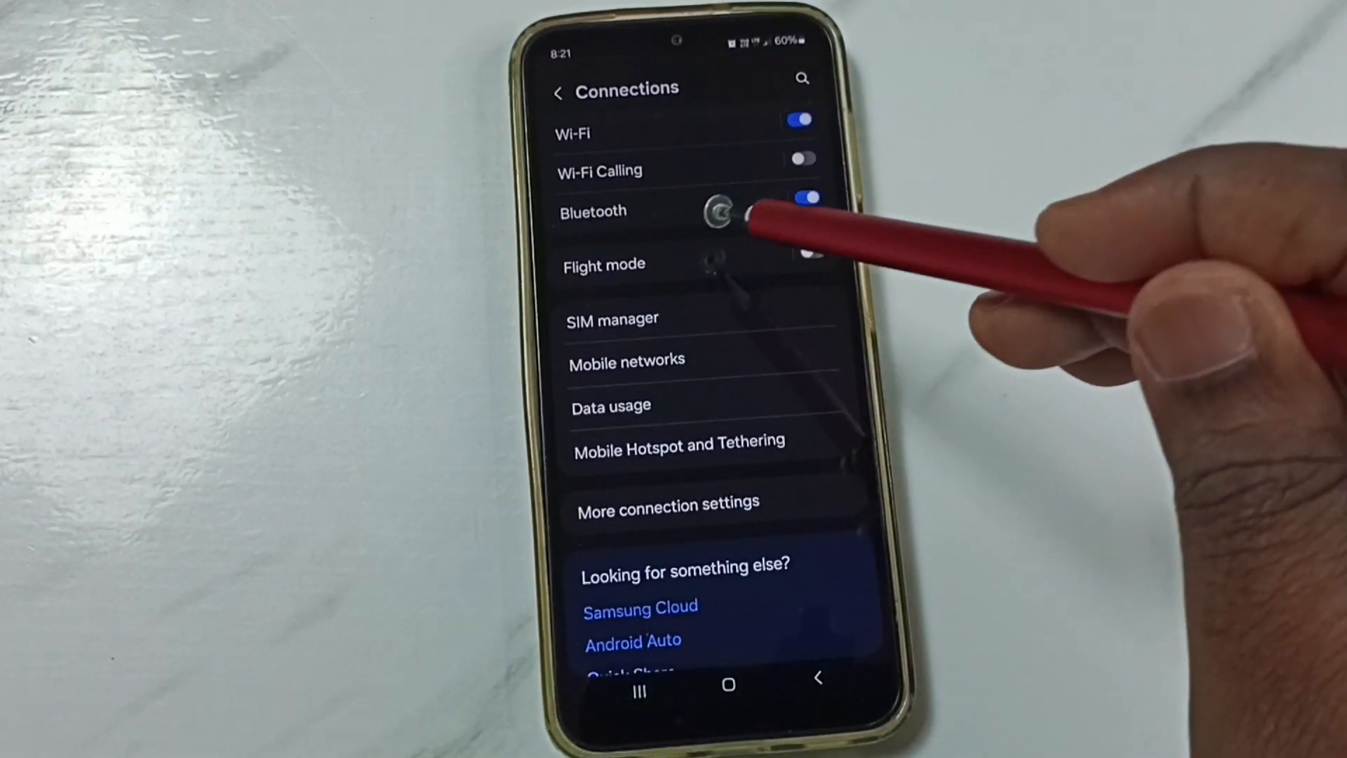
click(799, 198)
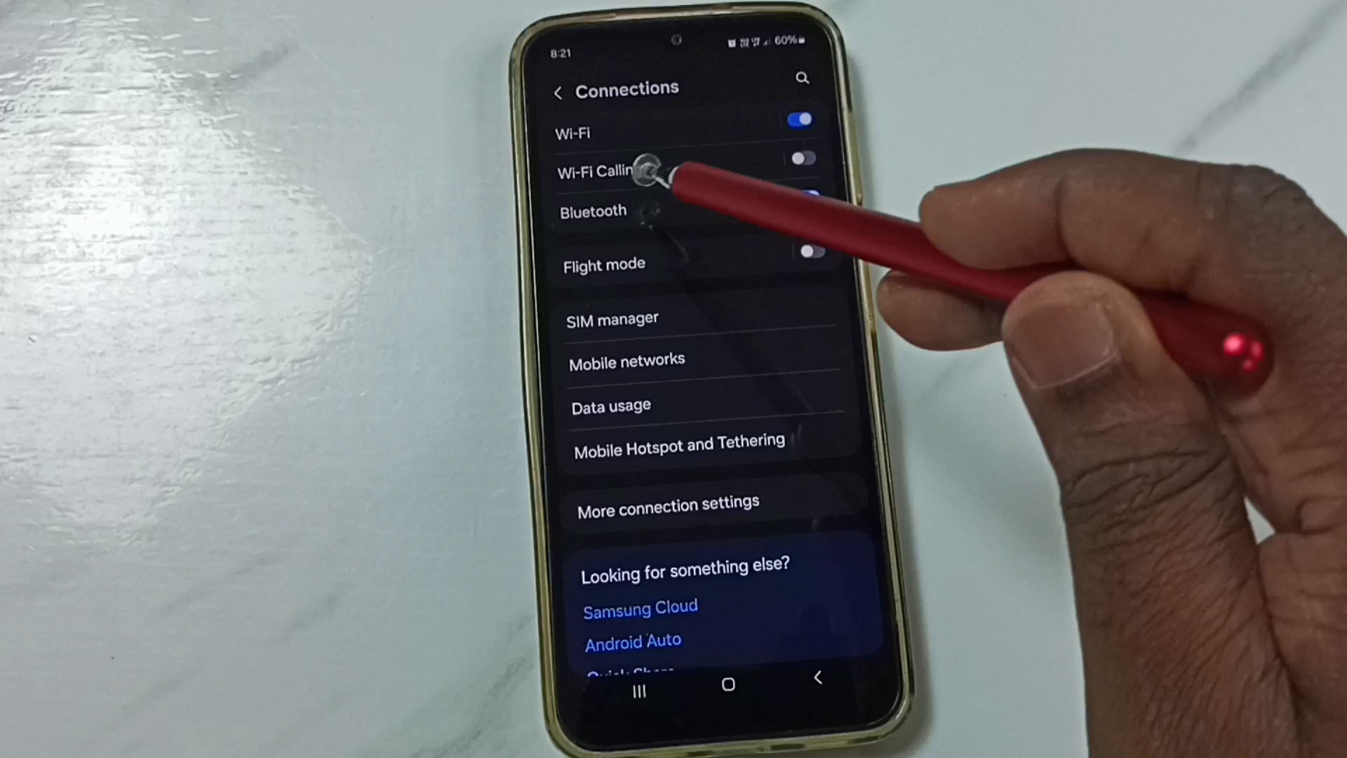
Step: Open Bluetooth settings and stop the scan once nearby devices are listed
click(592, 211)
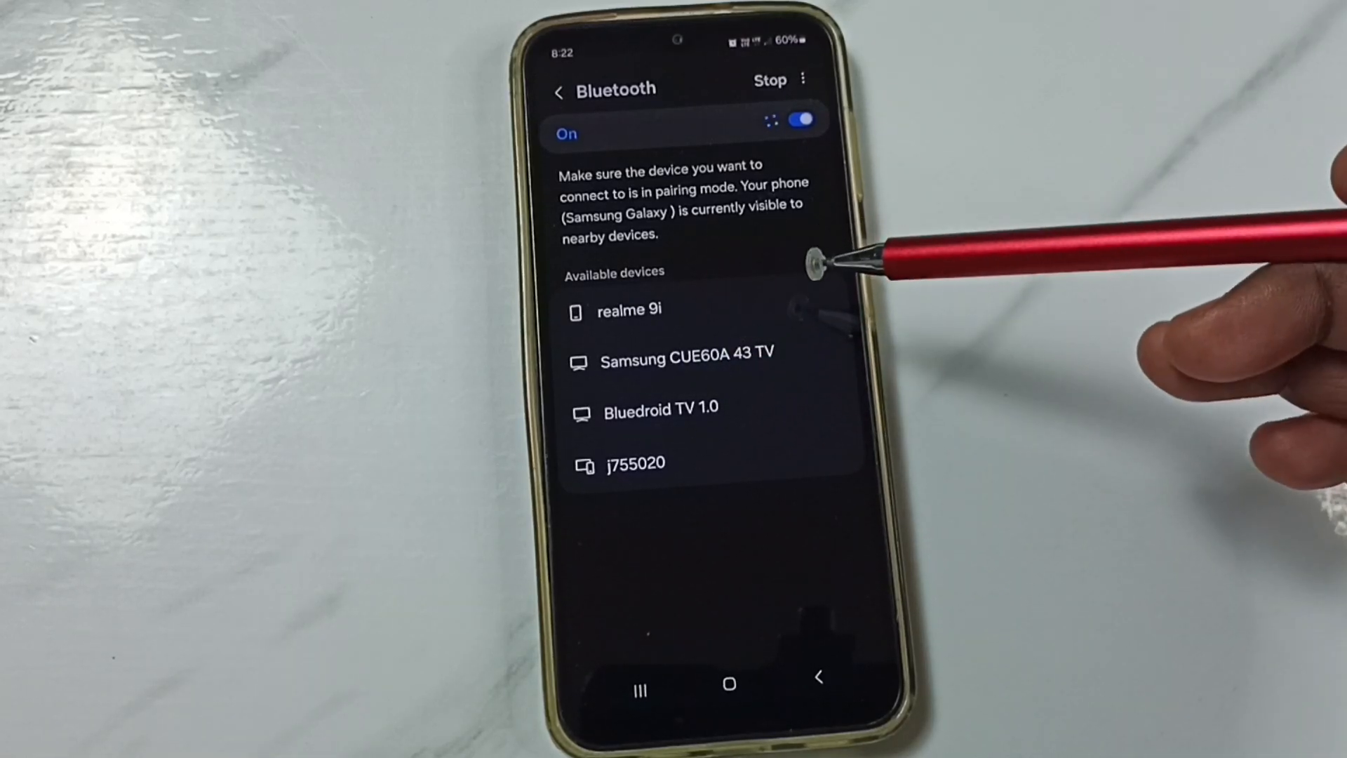
click(768, 80)
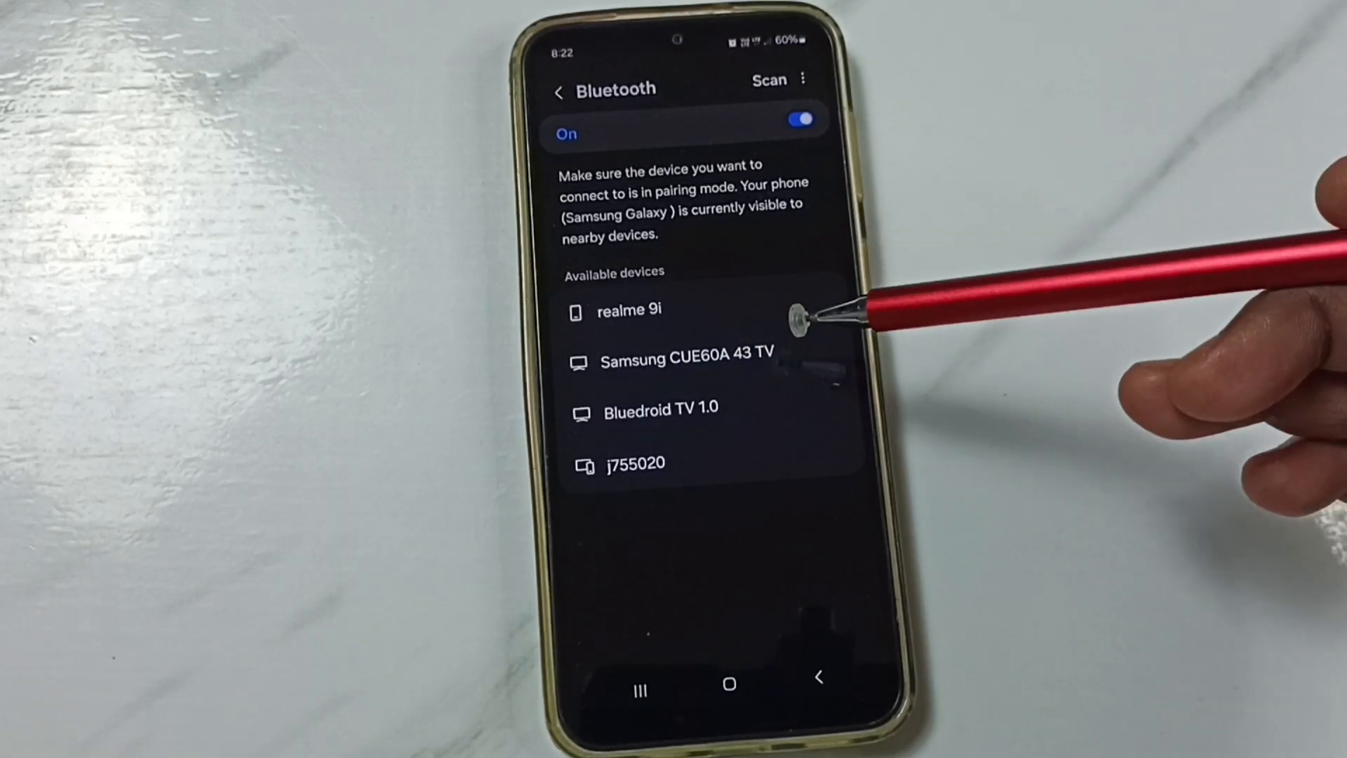
mouse_move(846, 430)
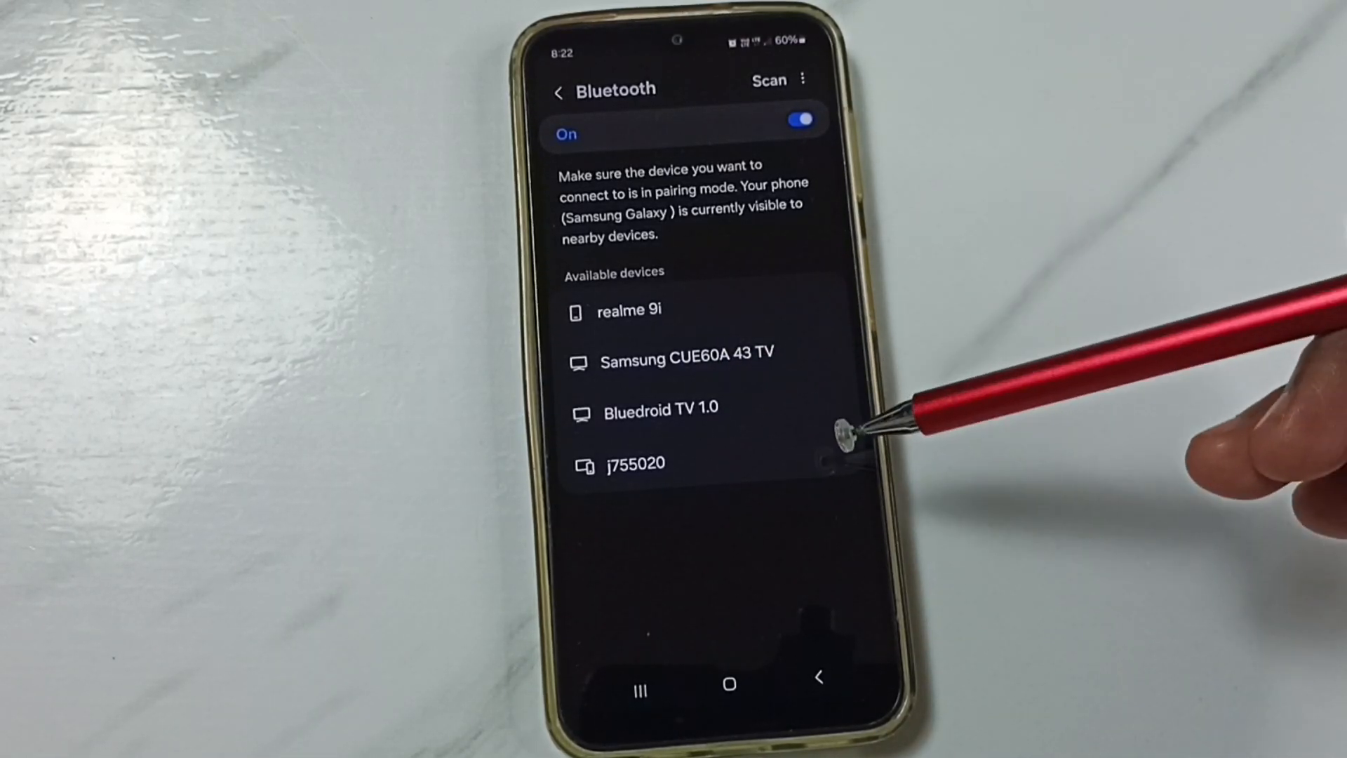